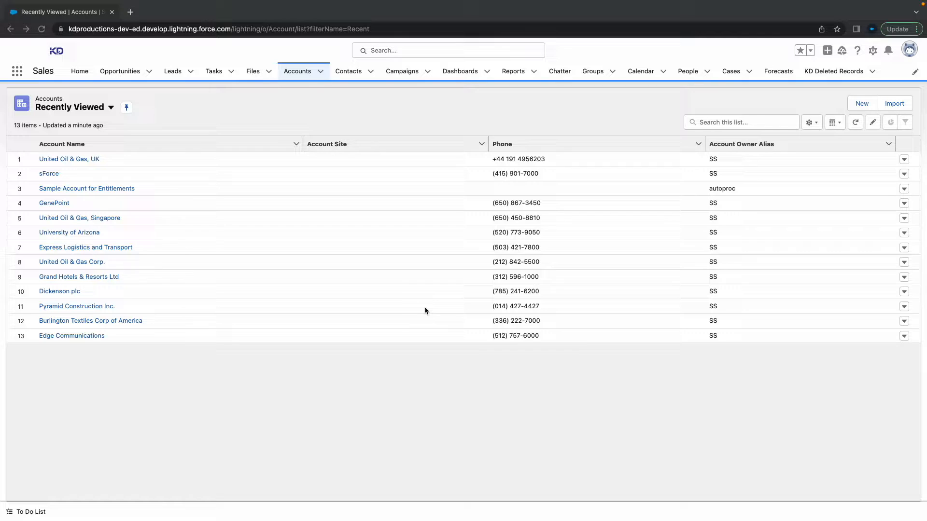
{"action": "mouse_move", "coordinate": [416, 312]}
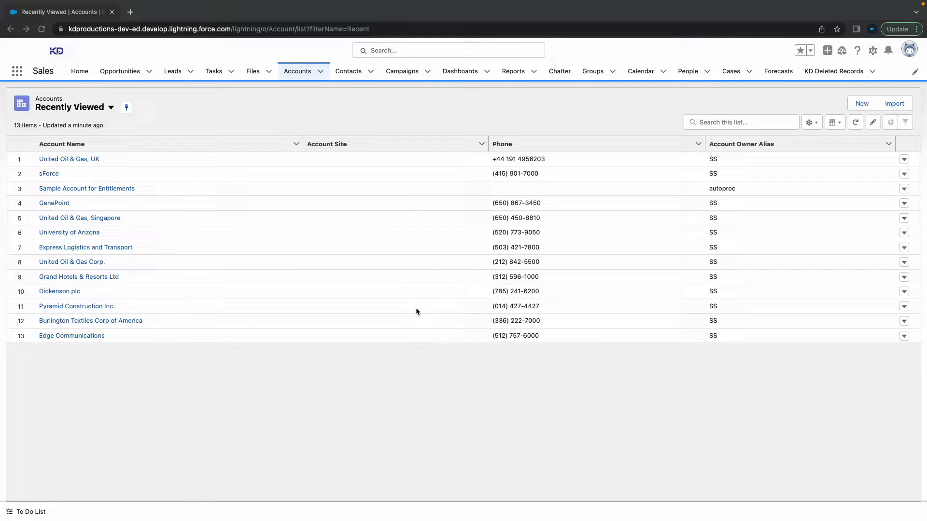
{"action": "mouse_move", "coordinate": [392, 241]}
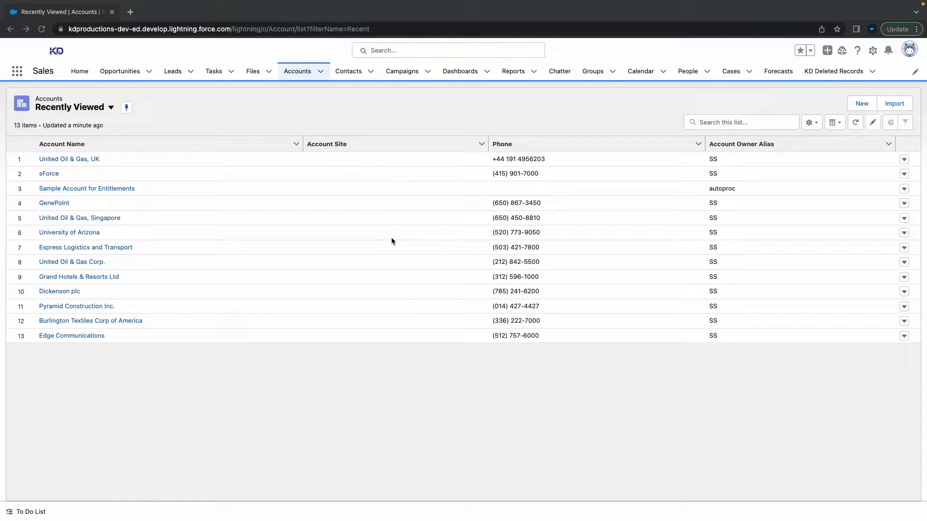
{"action": "mouse_move", "coordinate": [487, 134]}
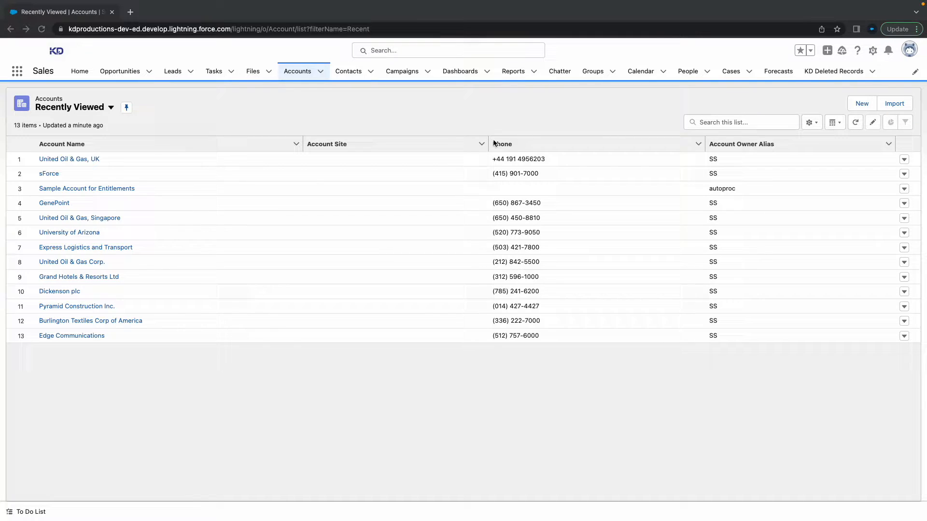
{"action": "mouse_move", "coordinate": [703, 139]}
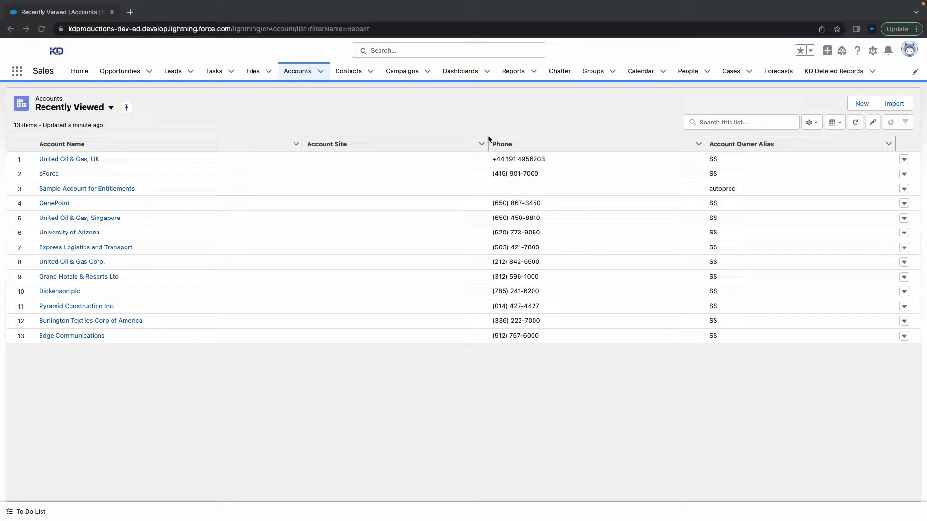
{"action": "mouse_move", "coordinate": [253, 203]}
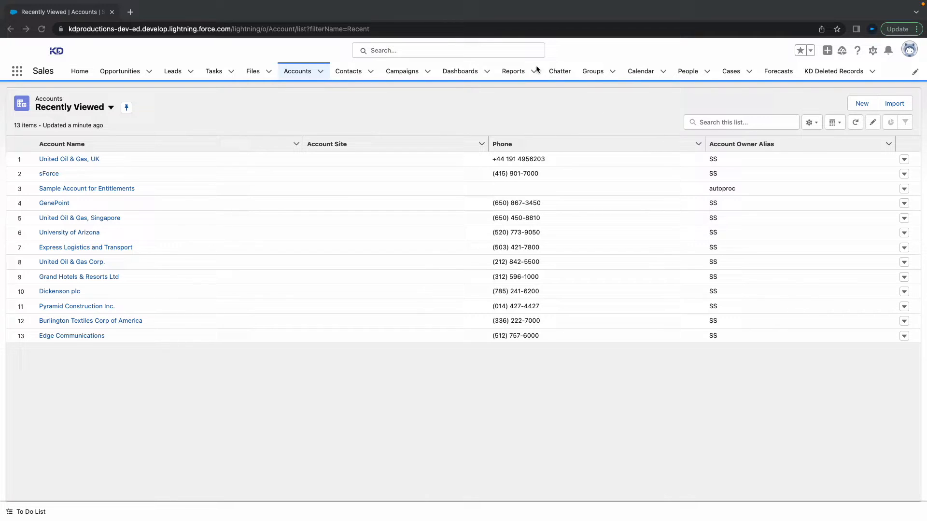
{"action": "mouse_move", "coordinate": [909, 50]}
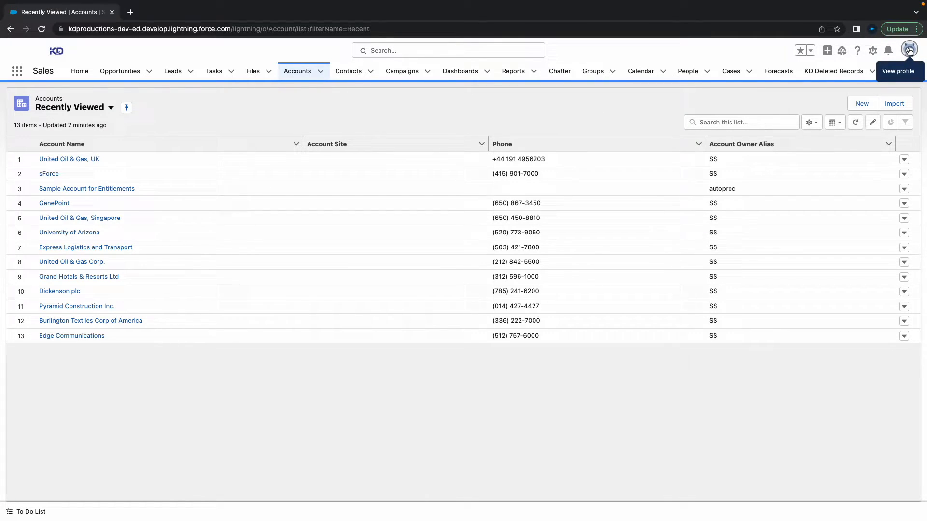
- Open Settings from the profile avatar menu to show Personal Information
{"action": "left_click", "coordinate": [909, 50]}
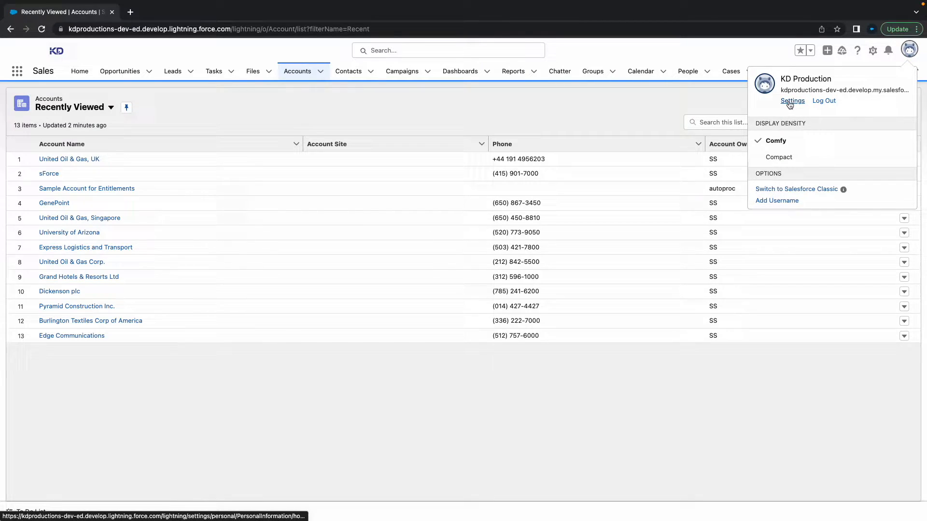
{"action": "left_click", "coordinate": [792, 101]}
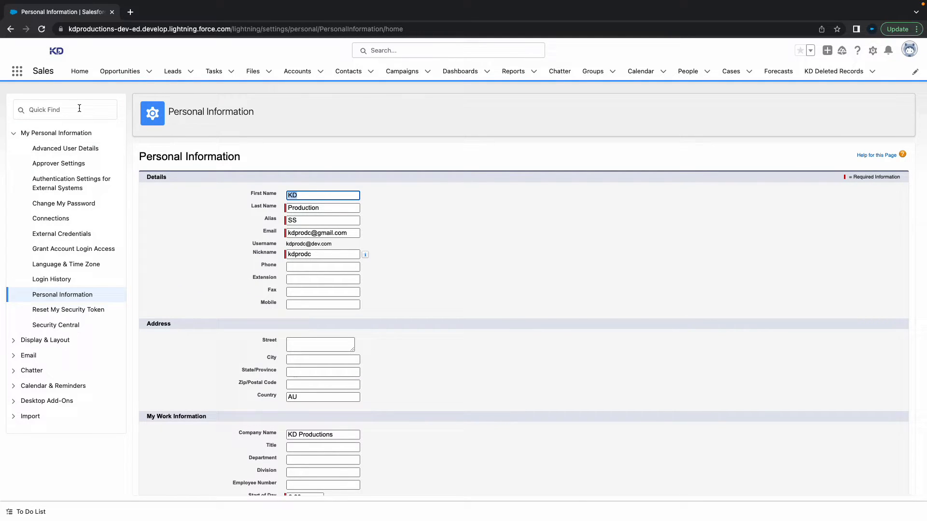
- Search personal settings for 'Reset' and open Reset My Security Token
{"action": "type", "text": "Res"}
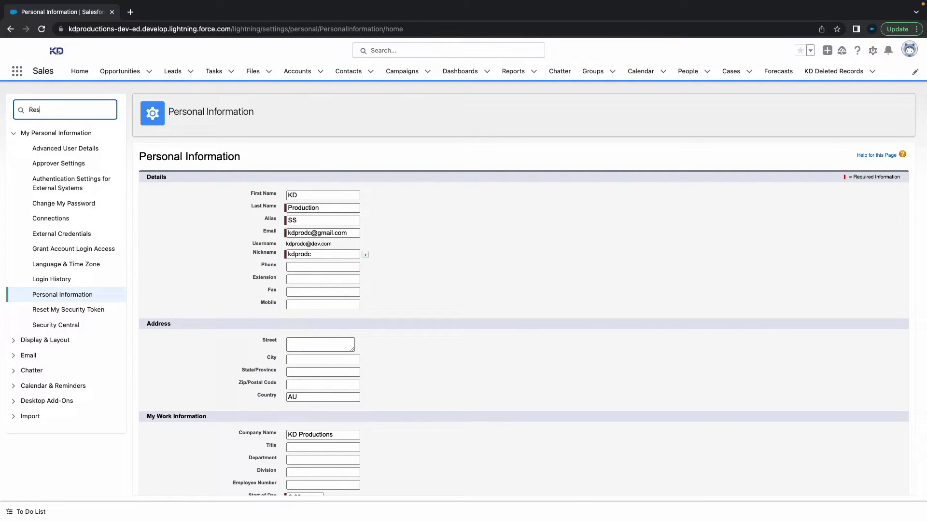
{"action": "type", "text": "Reset"}
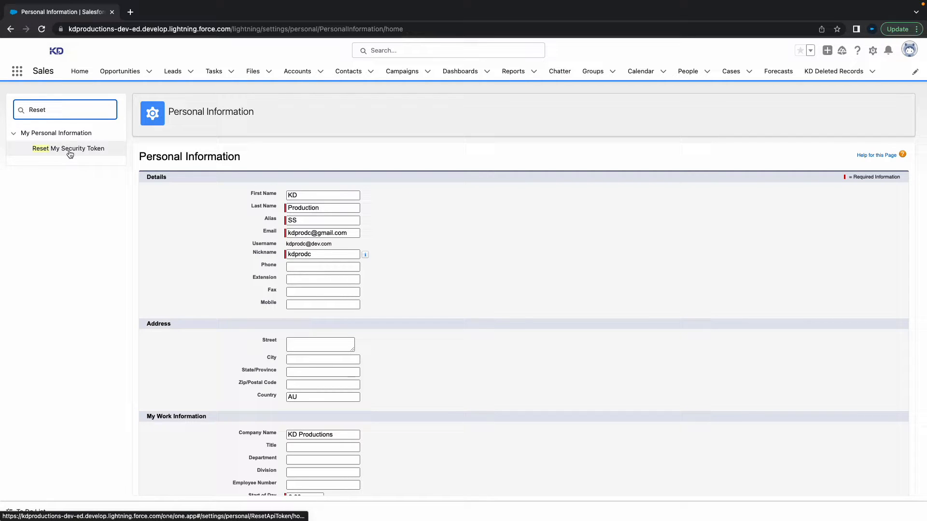
{"action": "left_click", "coordinate": [68, 148]}
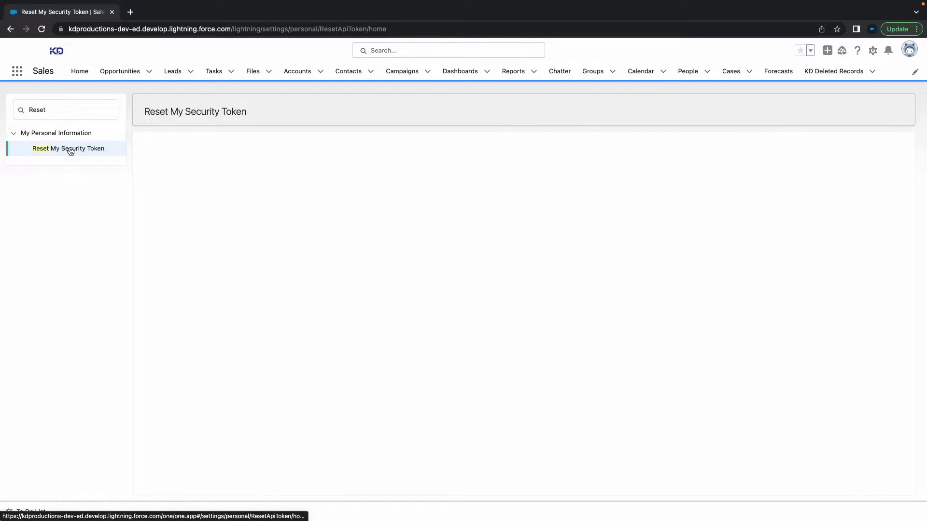
{"action": "left_click", "coordinate": [67, 148]}
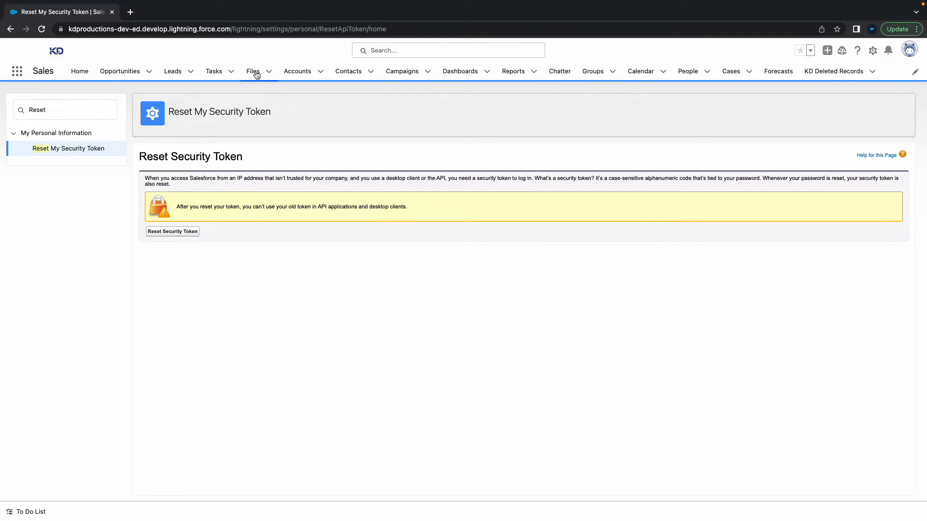
{"action": "left_click", "coordinate": [65, 110]}
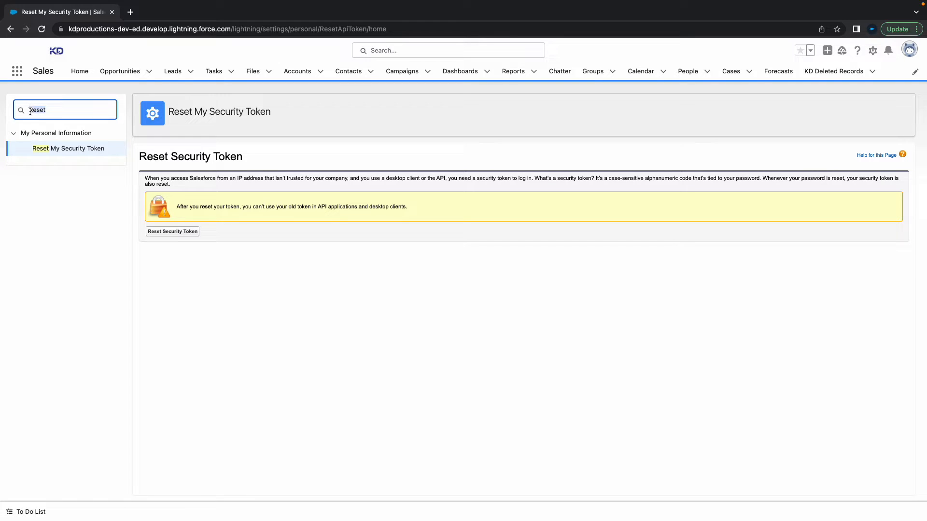
{"action": "mouse_move", "coordinate": [909, 49]}
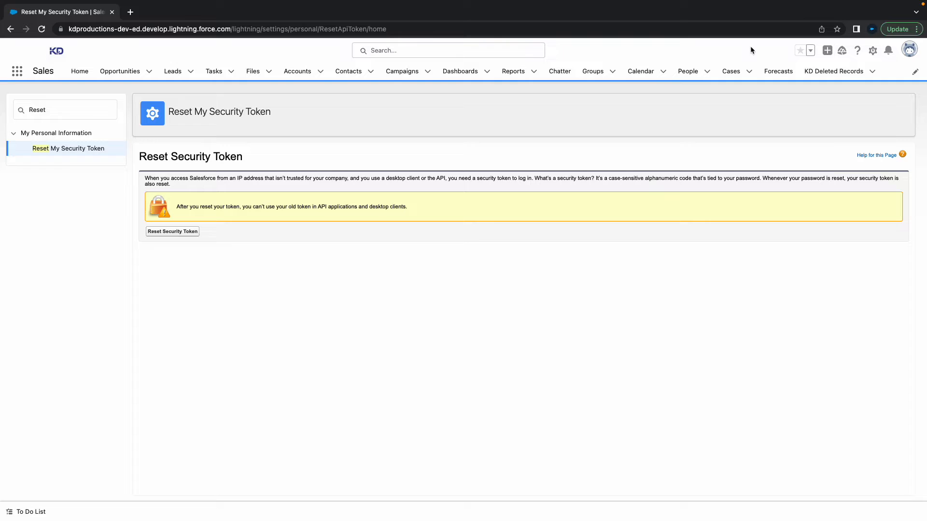
- Open Setup from the gear menu and search Quick Find for 'session'
{"action": "left_click", "coordinate": [872, 50]}
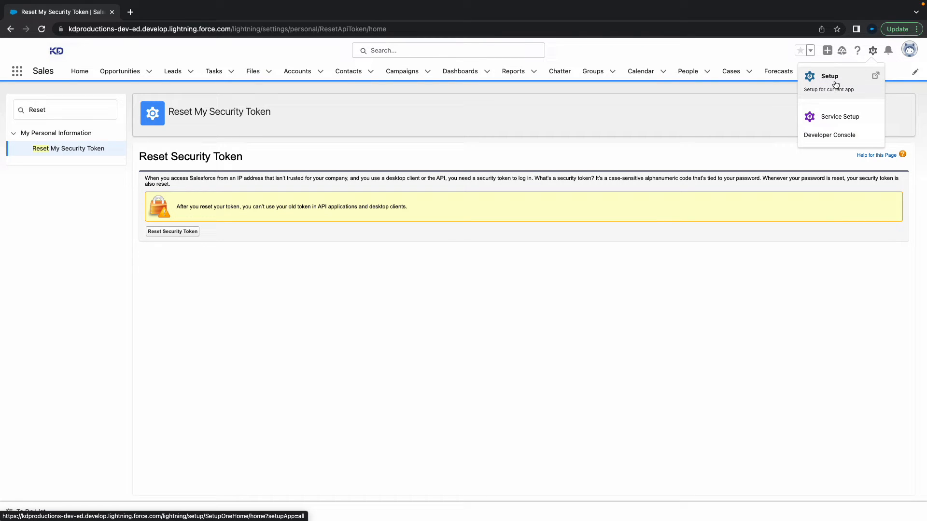
{"action": "mouse_move", "coordinate": [806, 90]}
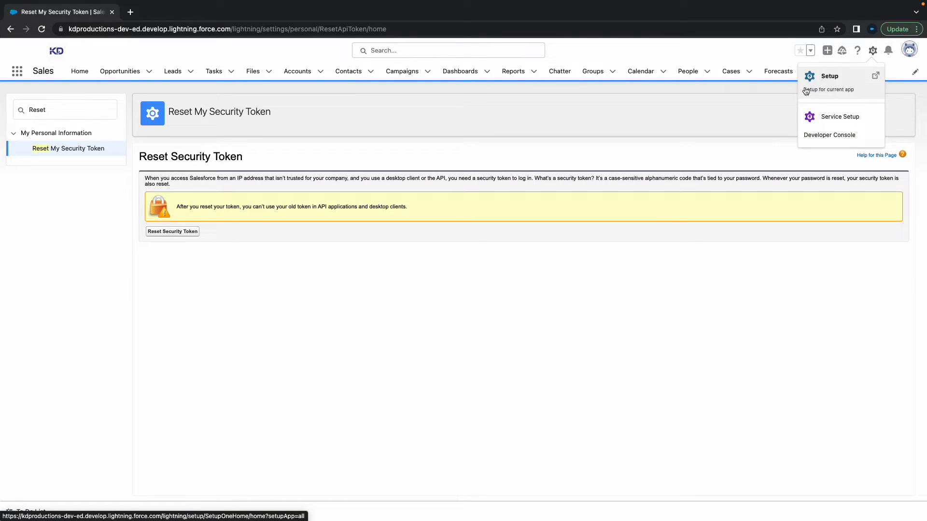
{"action": "left_click", "coordinate": [829, 76]}
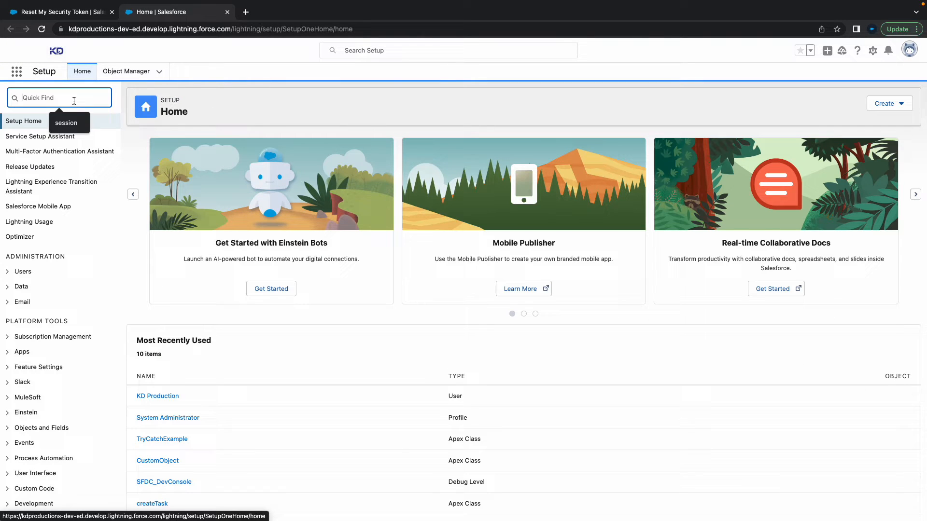
{"action": "type", "text": "session"}
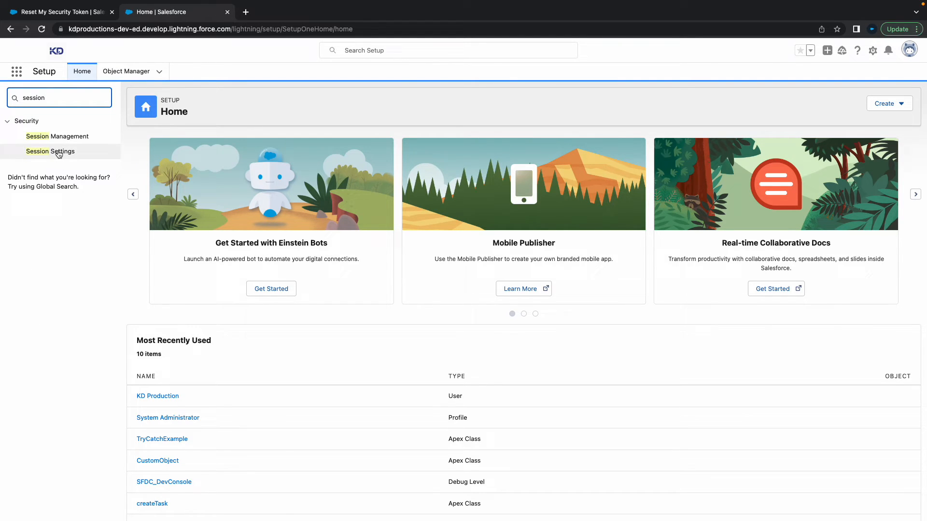
- In Session Settings, check 'Enforce login IP ranges on every request'
{"action": "left_click", "coordinate": [50, 151]}
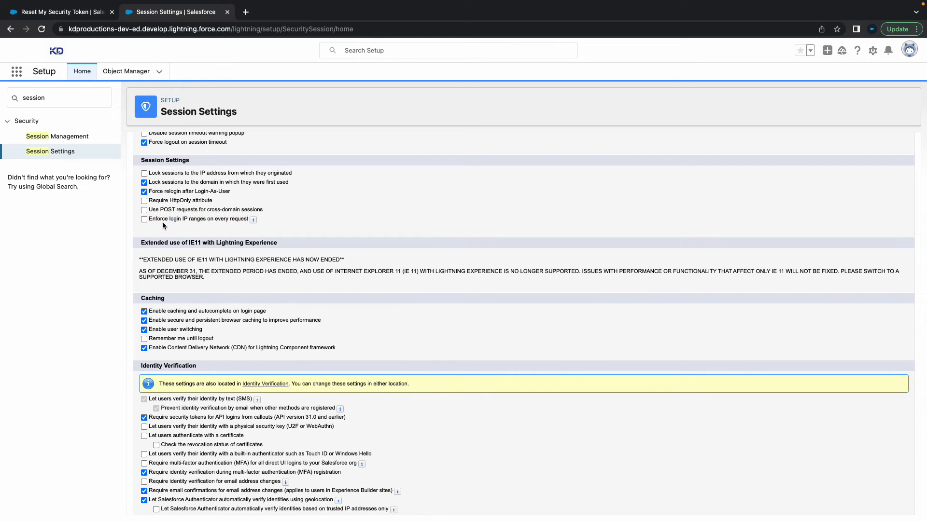
{"action": "left_click", "coordinate": [144, 219]}
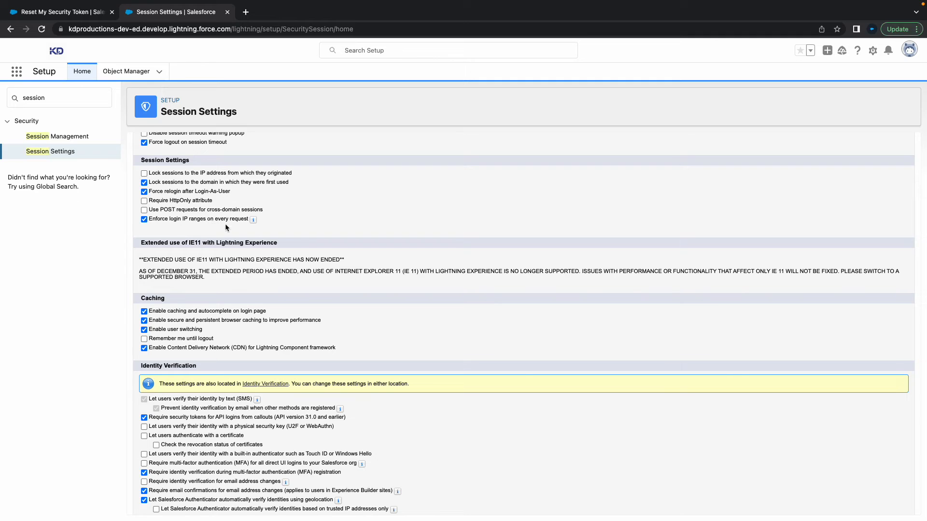
{"action": "mouse_move", "coordinate": [104, 235]}
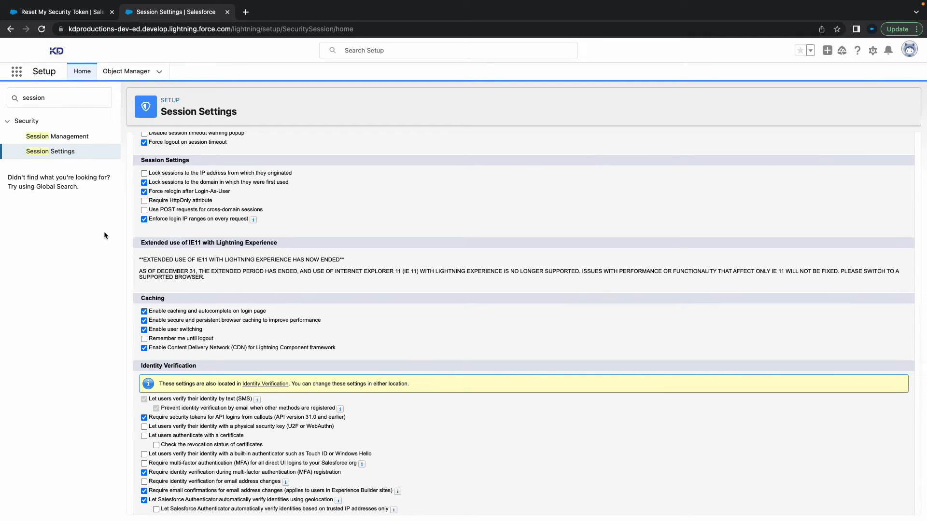
{"action": "mouse_move", "coordinate": [292, 169]}
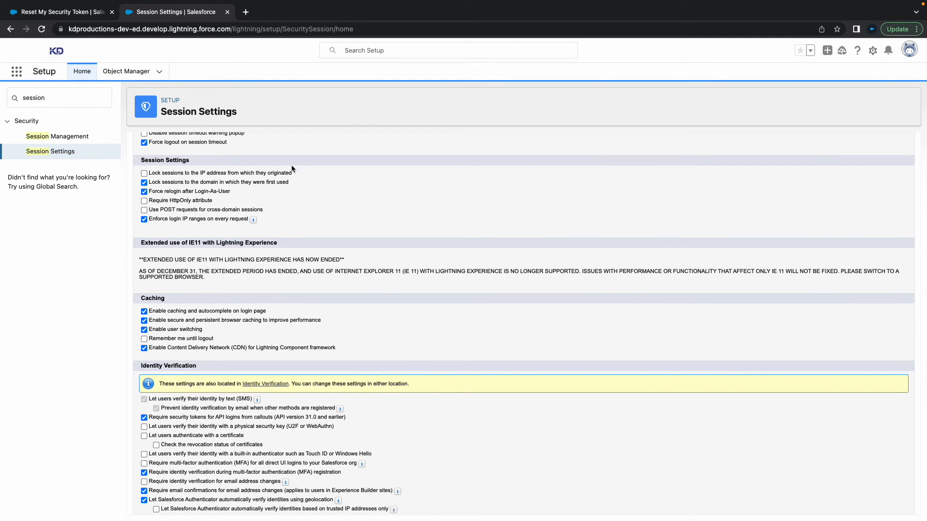
{"action": "scroll", "scroll_direction": "down", "scroll_amount": 3}
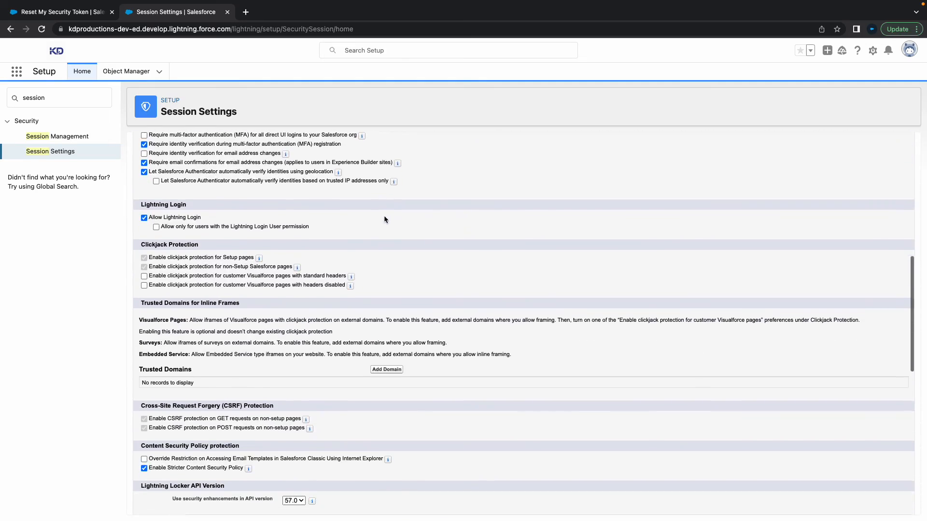
{"action": "scroll", "scroll_direction": "down", "scroll_amount": 3}
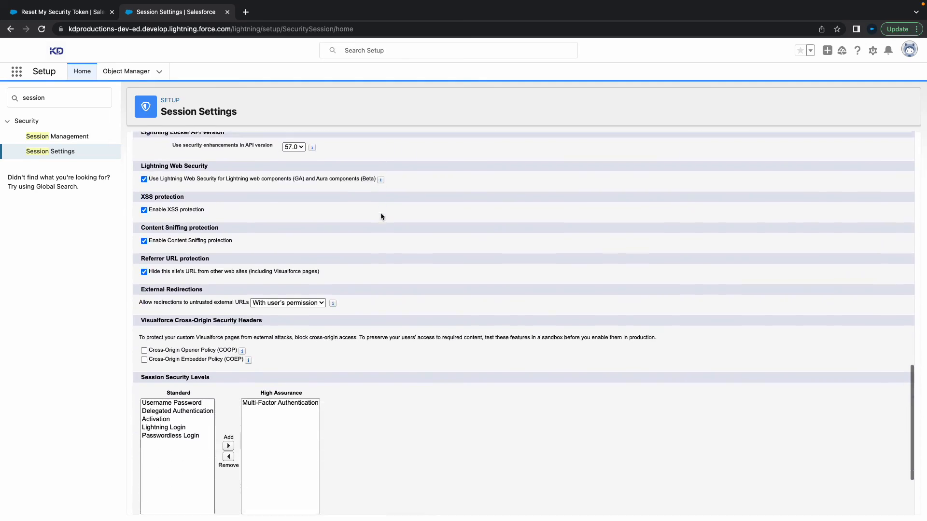
{"action": "scroll", "scroll_direction": "up", "scroll_amount": 3}
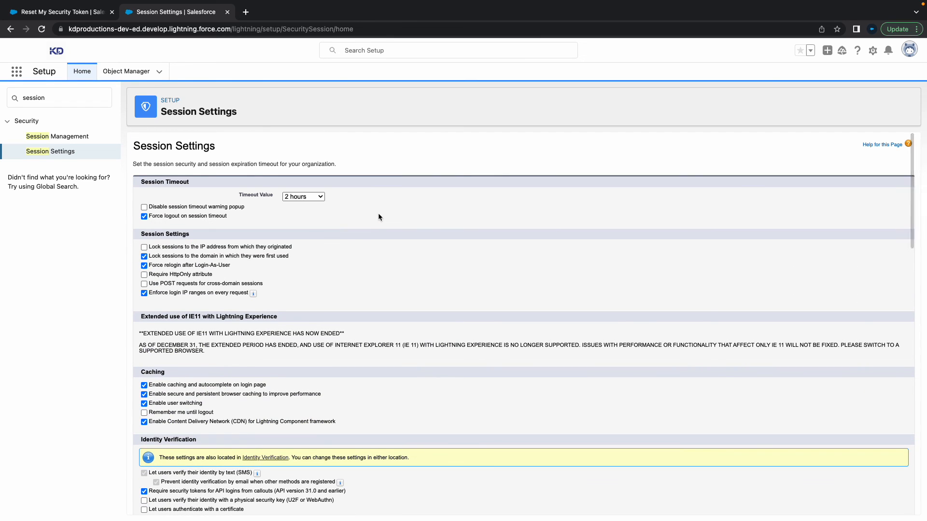